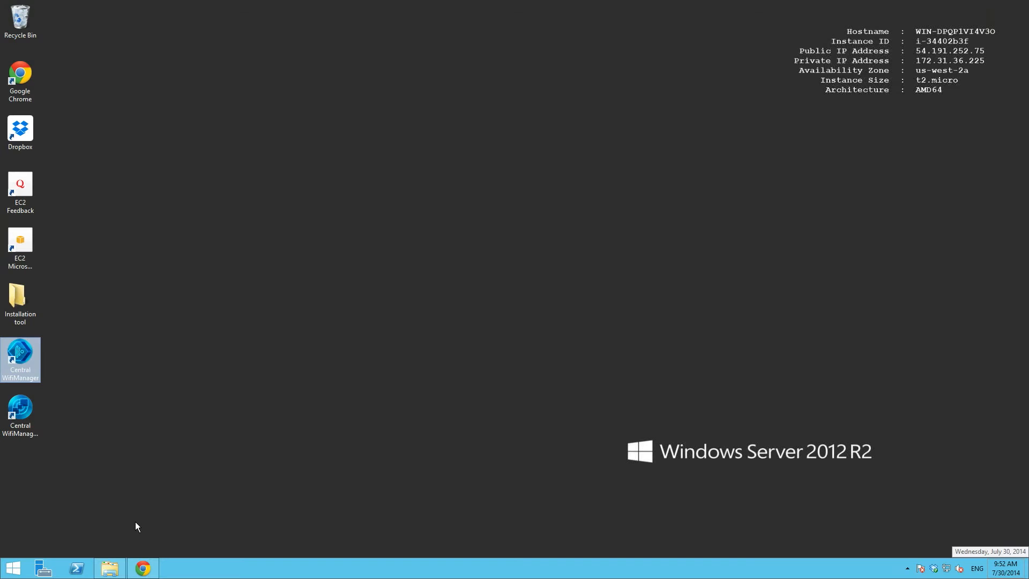
- Open File Explorer at Administrator > Dropbox > Share, where the CWM installers are
click(109, 567)
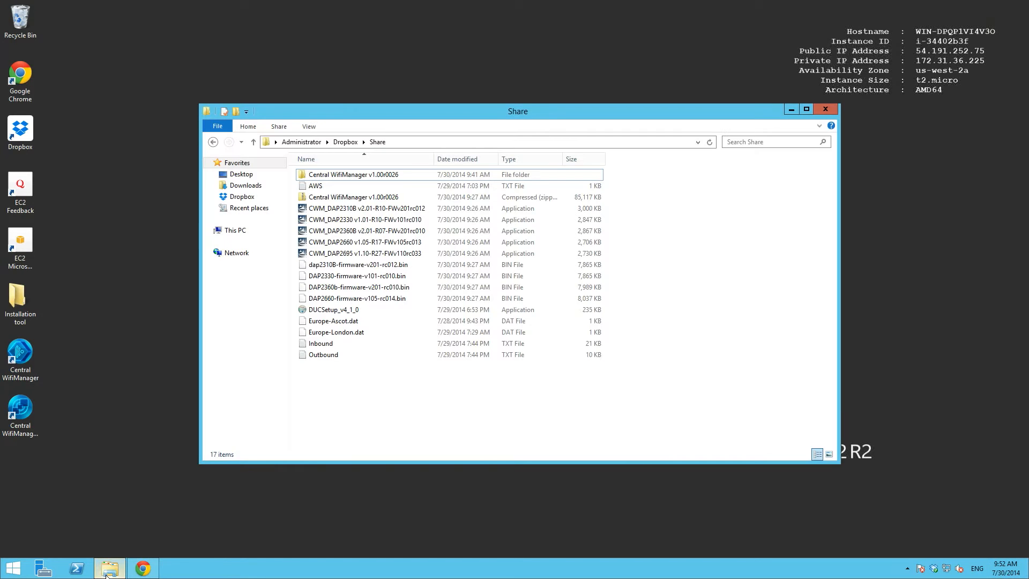
click(806, 108)
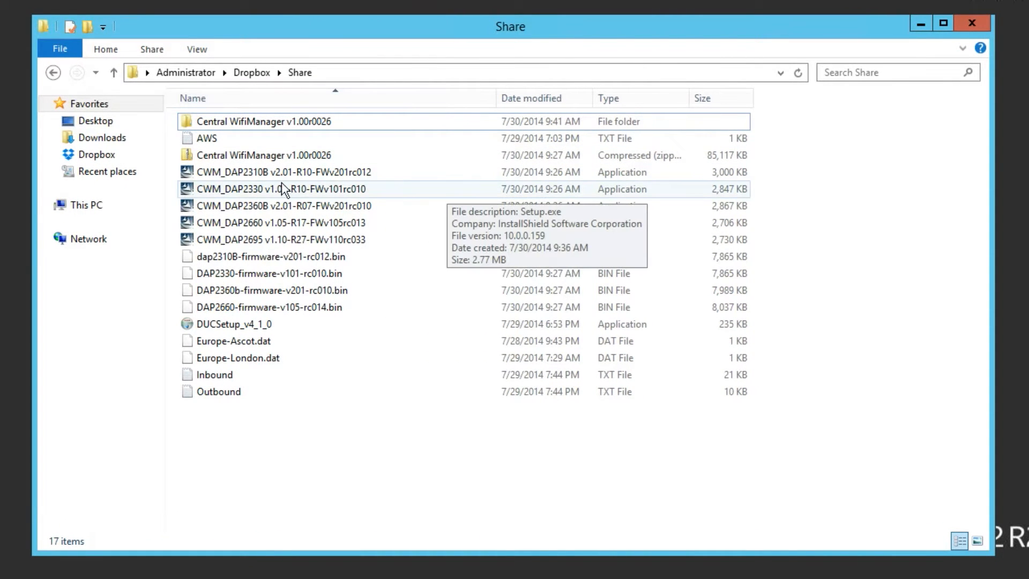
mouse_move(285, 175)
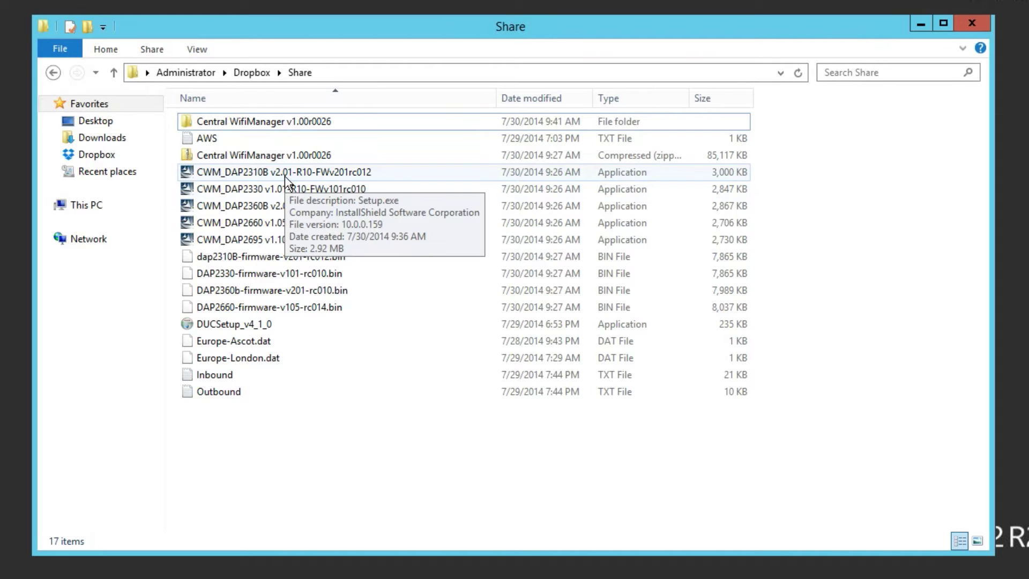
- Install the DAP-2660 CWM module from its setup file
click(276, 223)
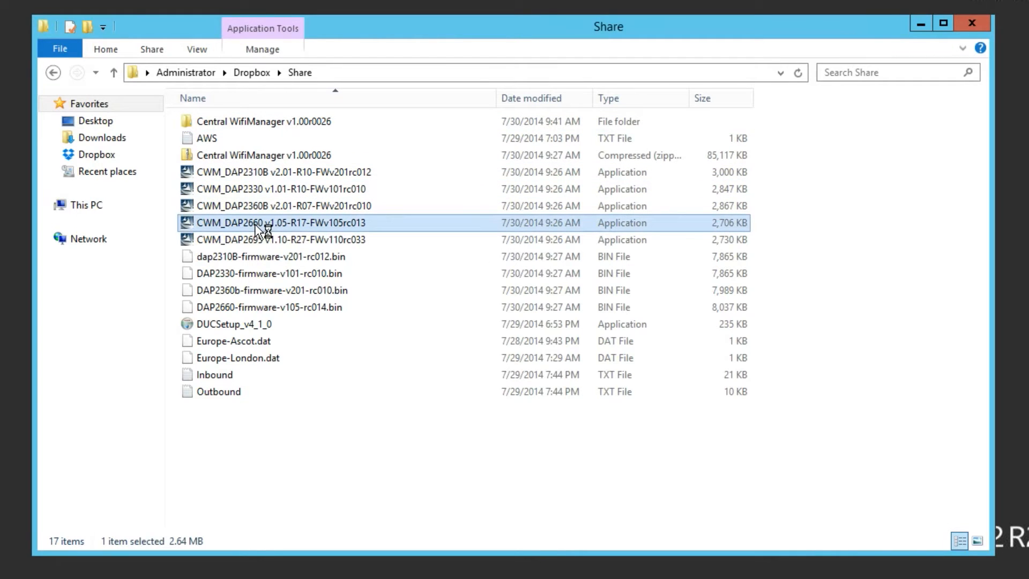
double_click(274, 222)
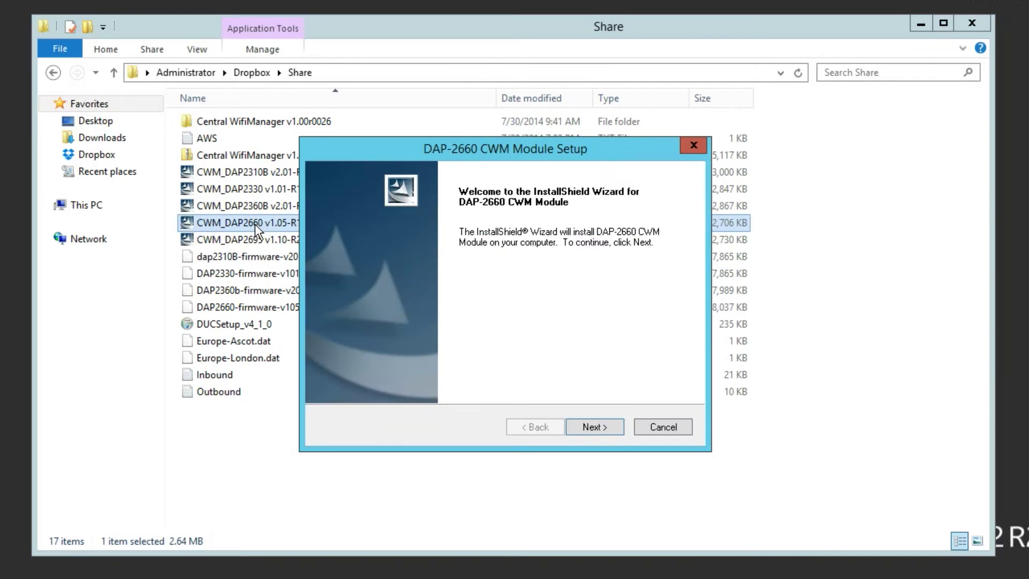
click(593, 427)
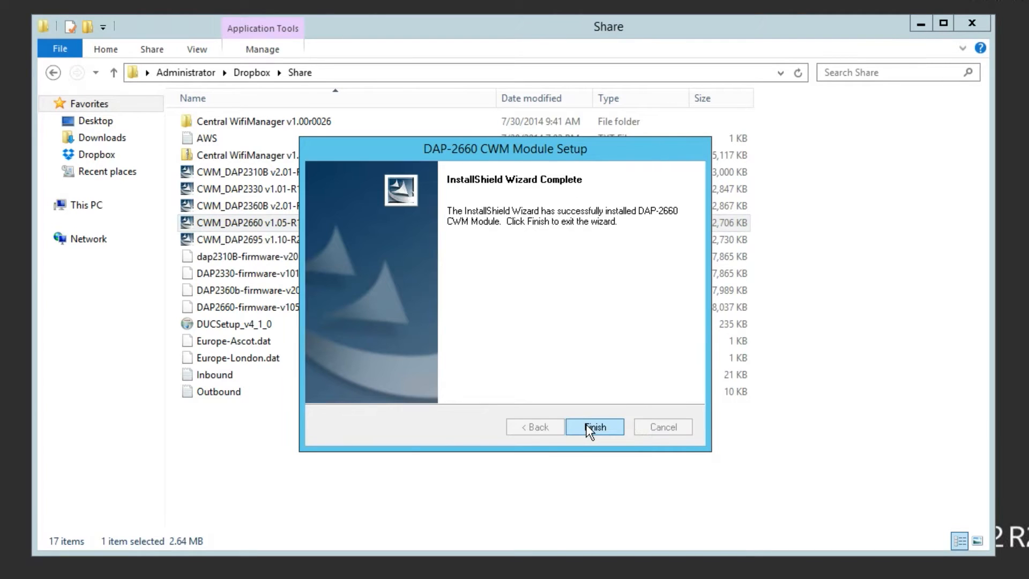
click(594, 427)
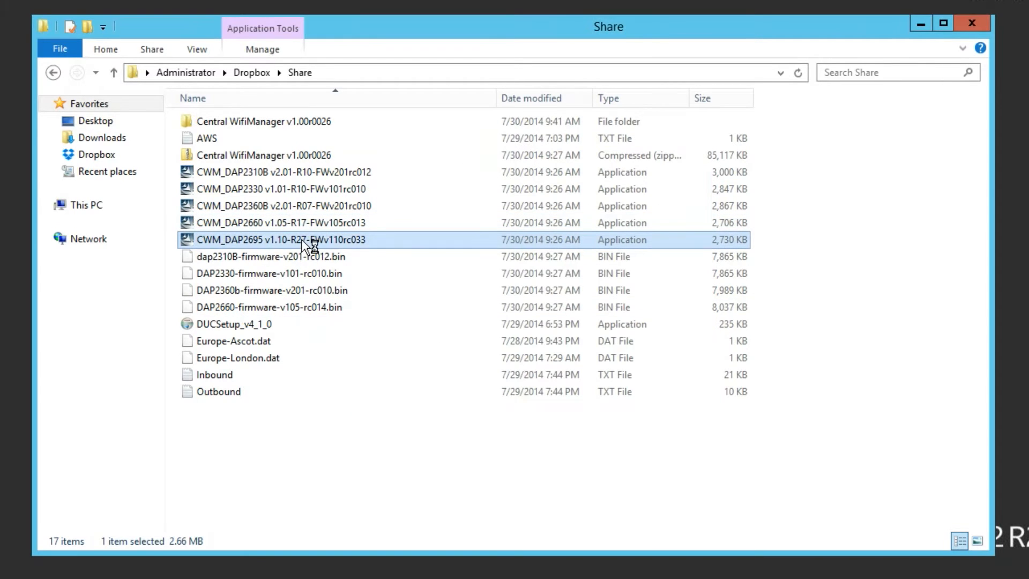
- Install the DAP-2695 and DAP-2360B CWM modules from their setup files
double_click(275, 239)
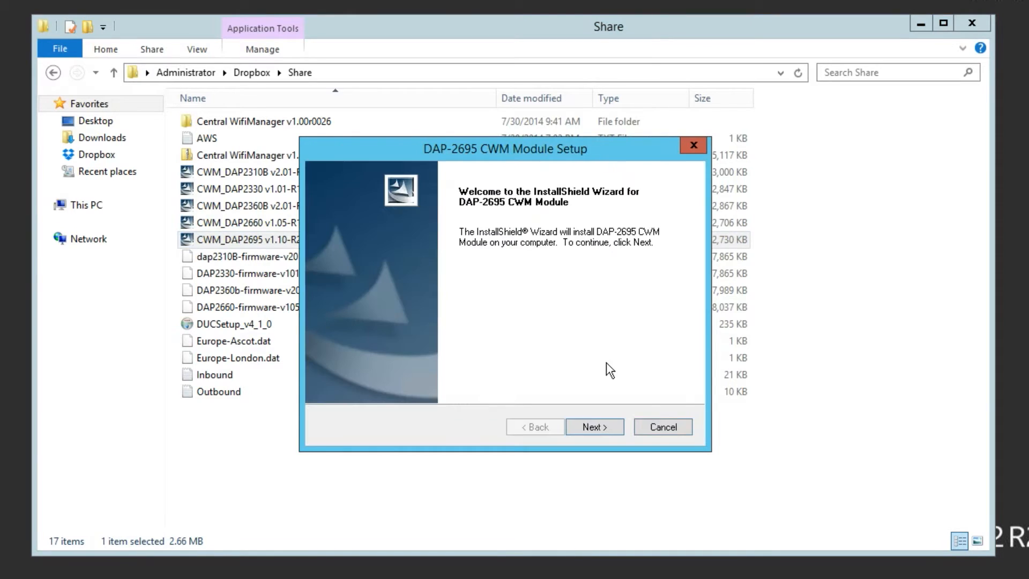
click(594, 427)
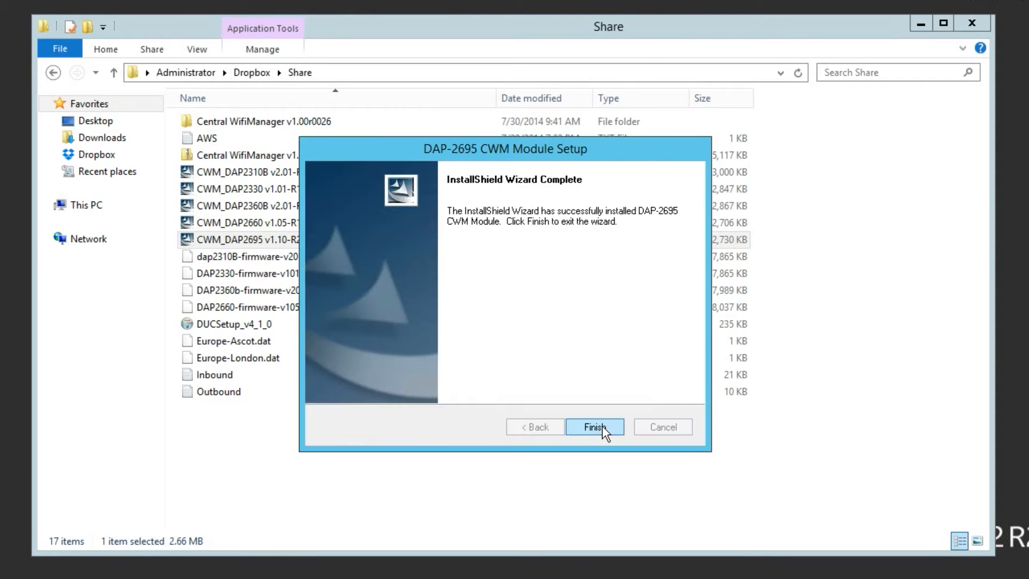
click(594, 427)
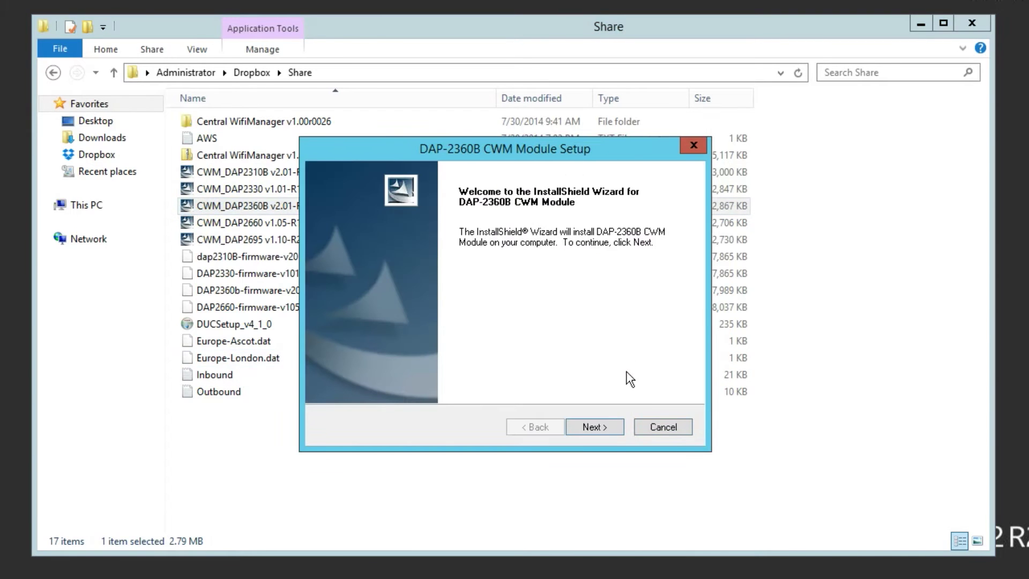
click(593, 426)
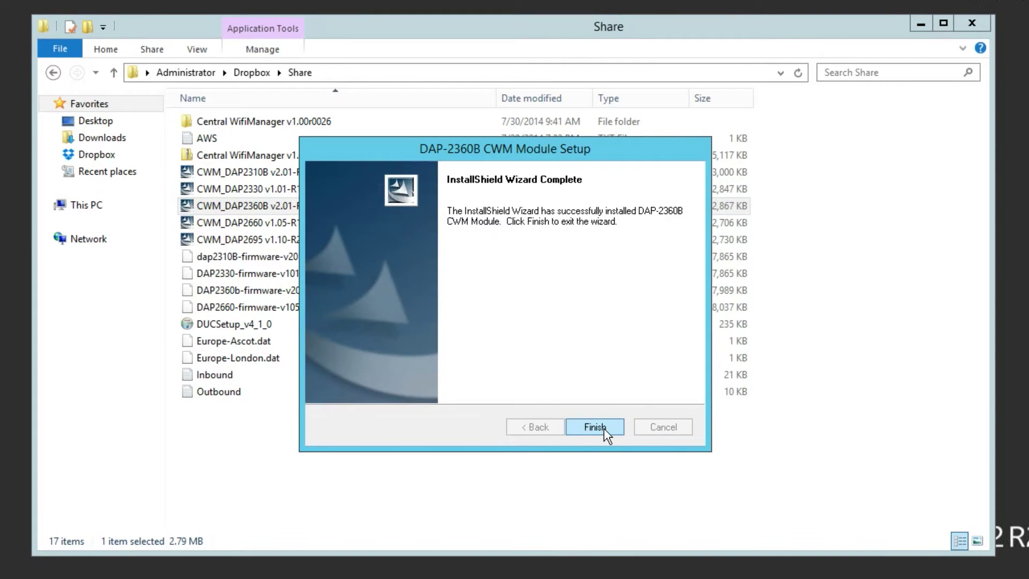
click(594, 426)
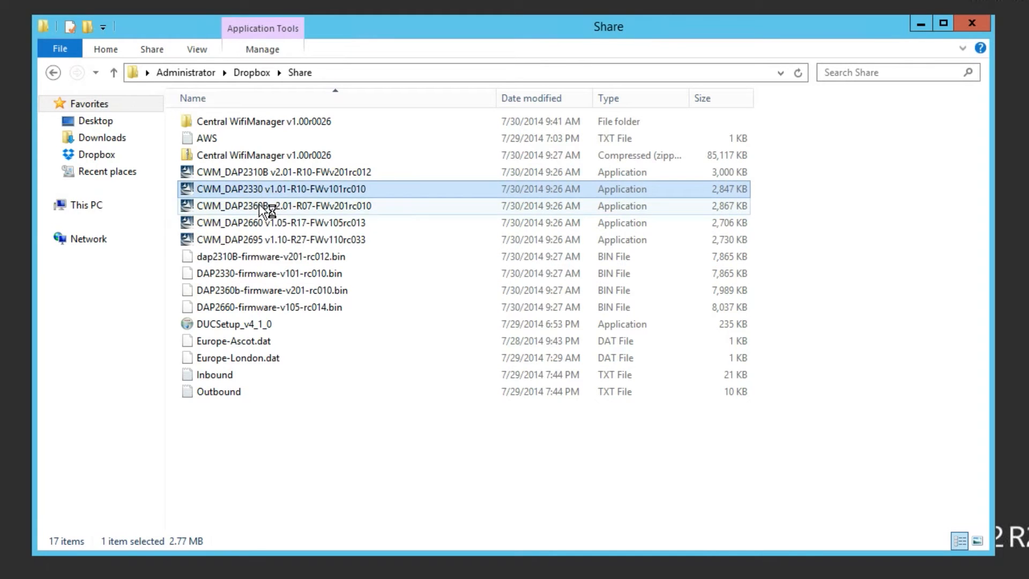
- Run the CWM_DAP2330 and CWM_DAP2310B setup wizards through to Finish
double_click(280, 189)
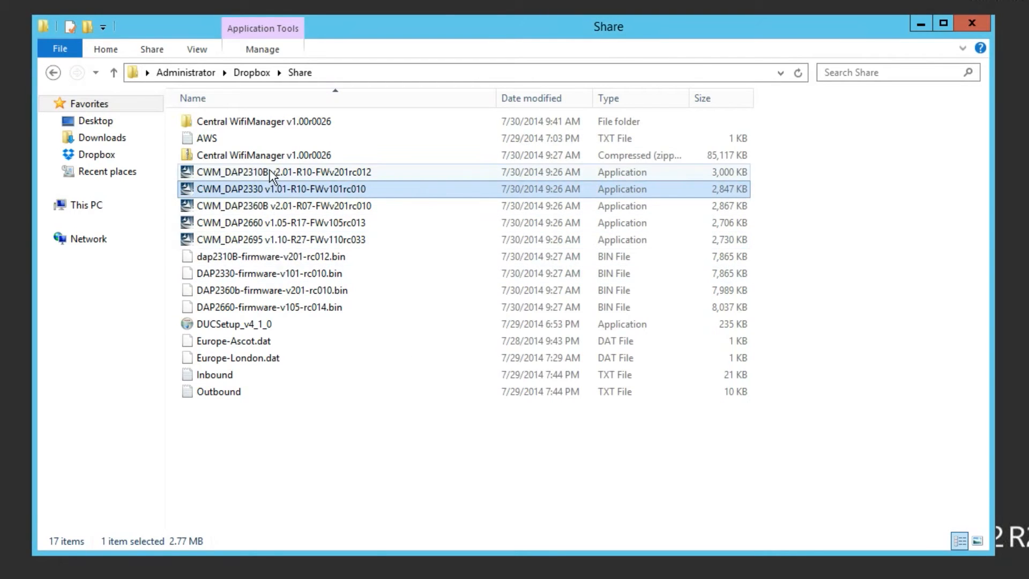
click(283, 172)
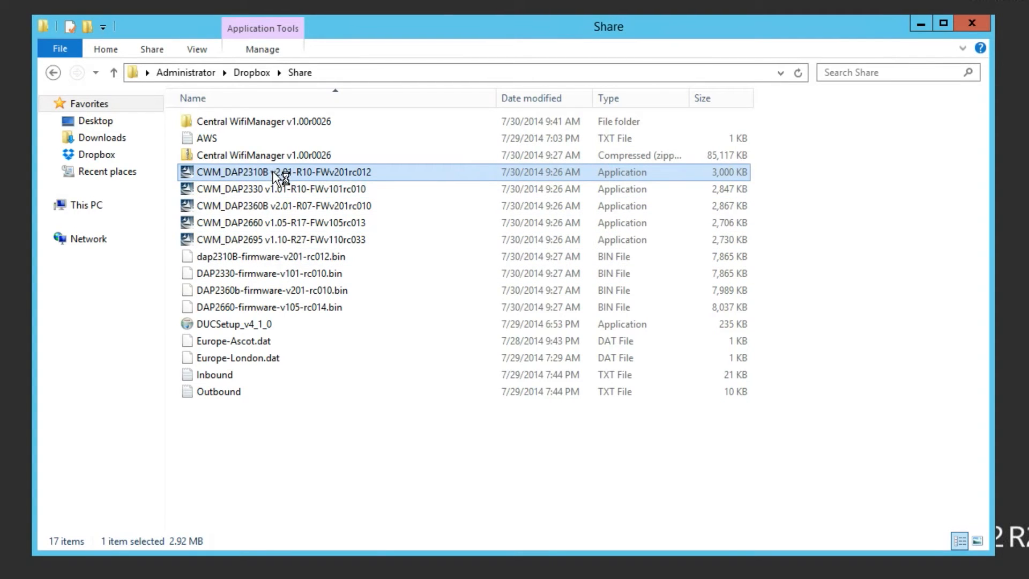
double_click(275, 172)
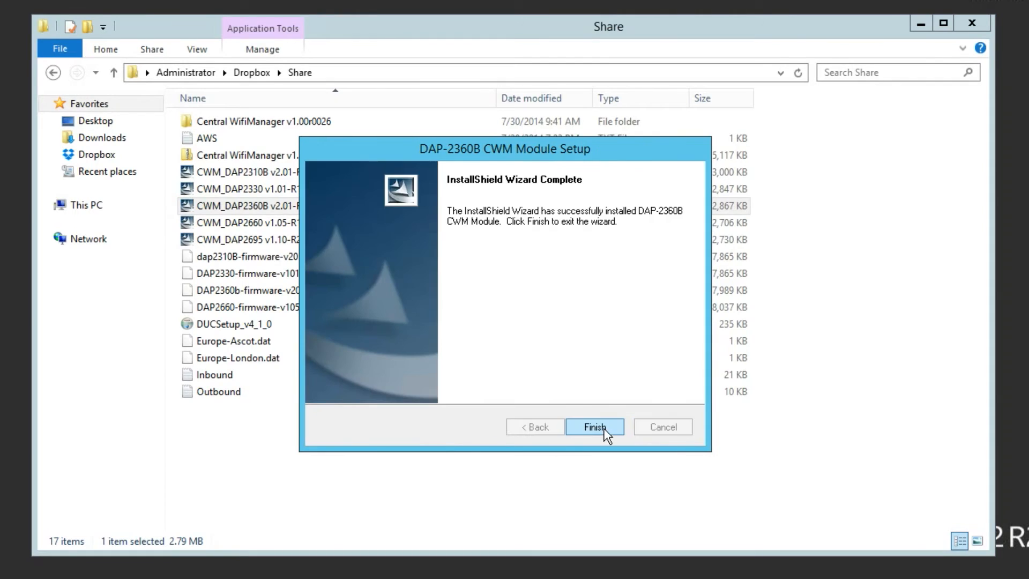
click(594, 426)
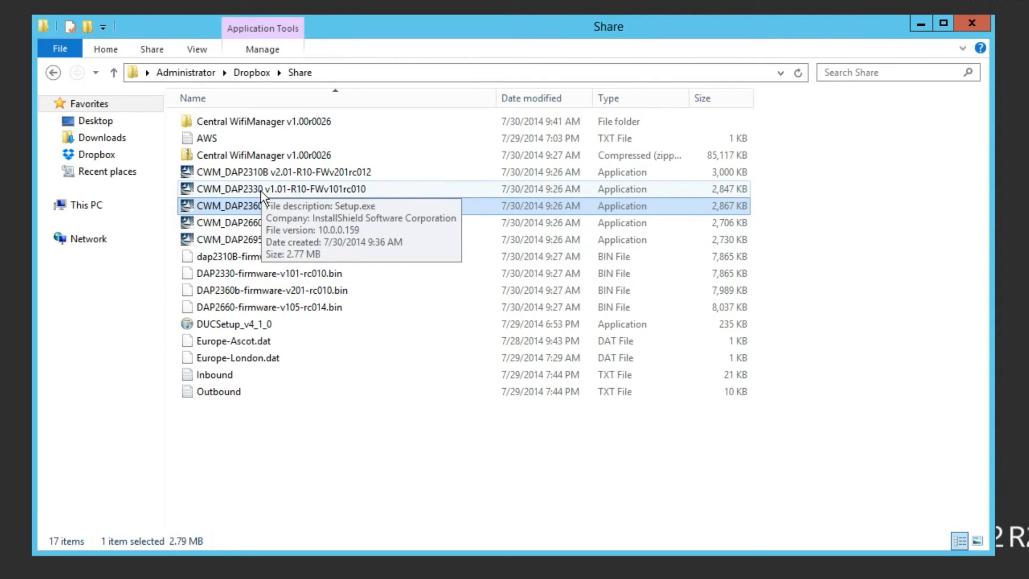
double_click(256, 190)
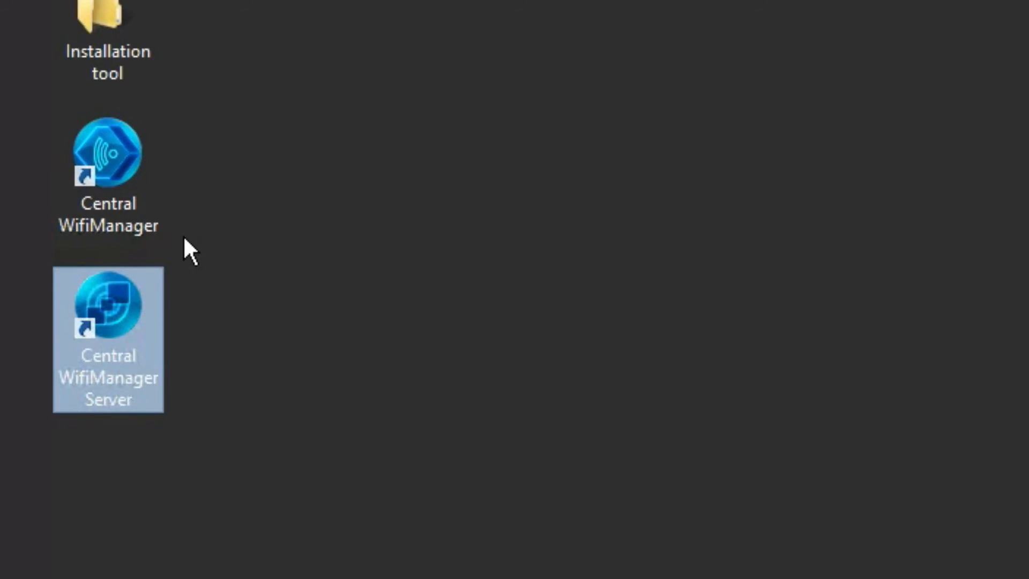
mouse_move(128, 322)
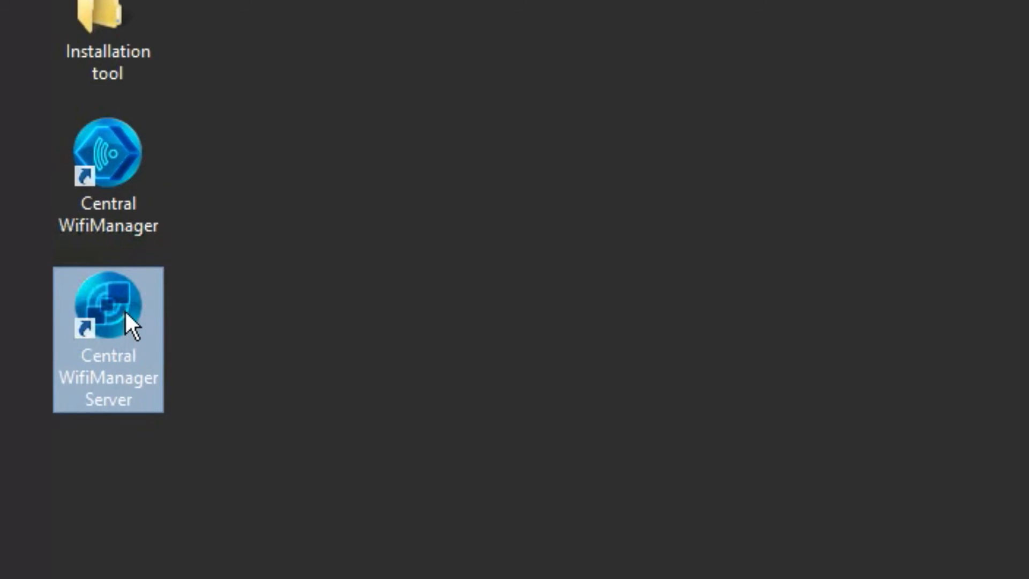
- Launch Central WiFiManager Server until Syslog, FTP and SNMP trap report success, then dismiss it
double_click(108, 301)
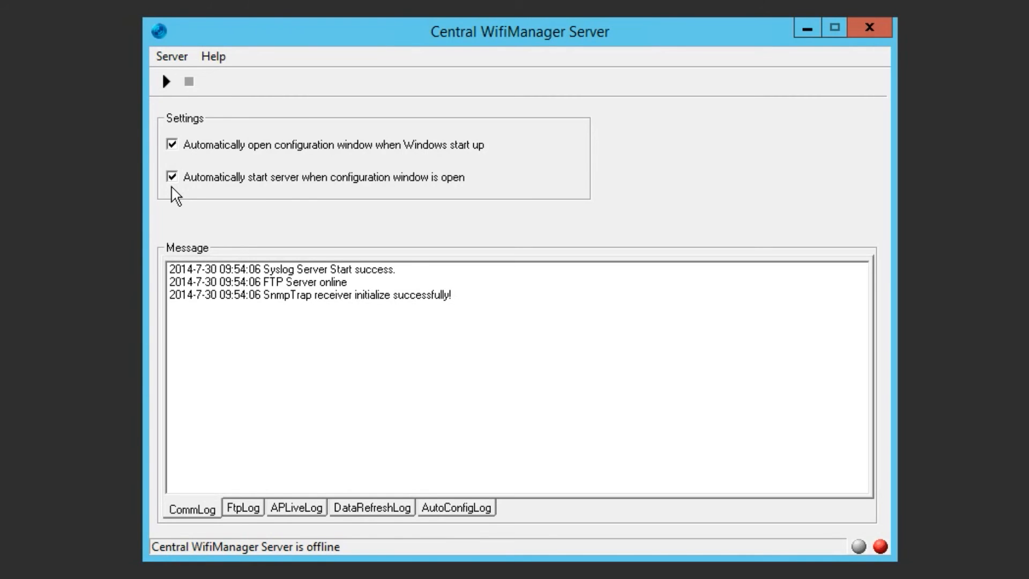
click(165, 81)
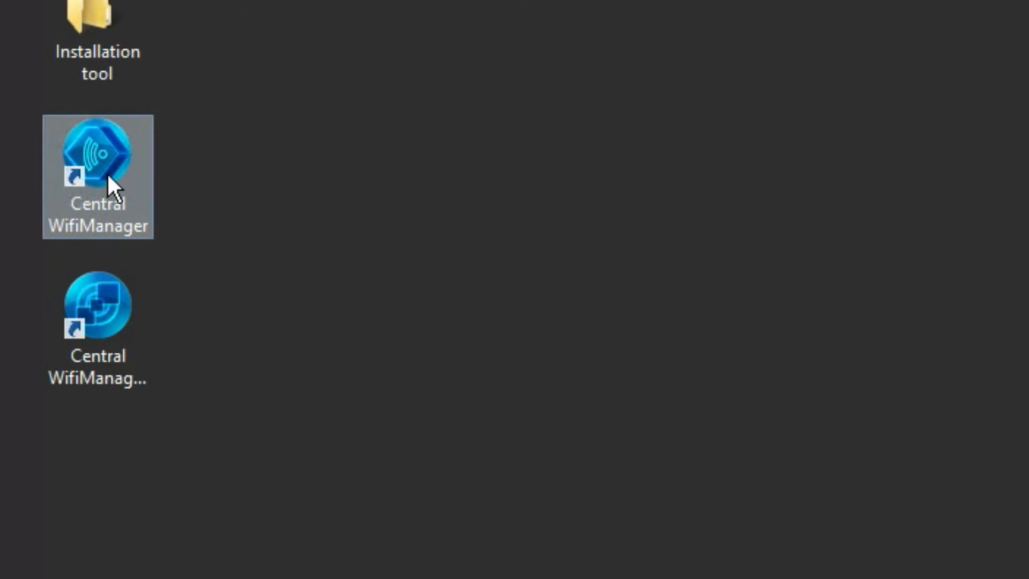
- Launch Central WiFiManager and type the admin account's password on the login page
double_click(97, 152)
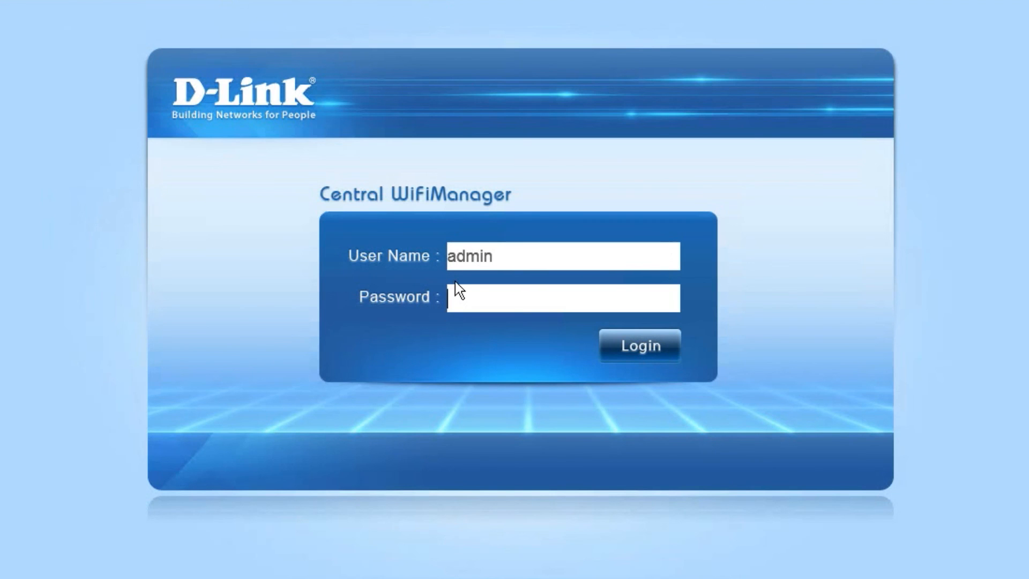
text(••)
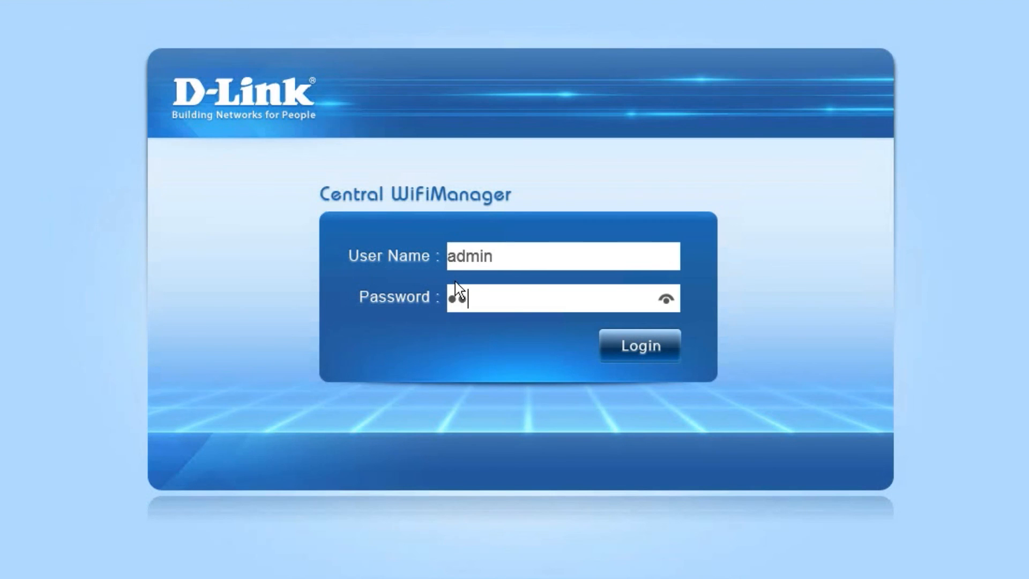